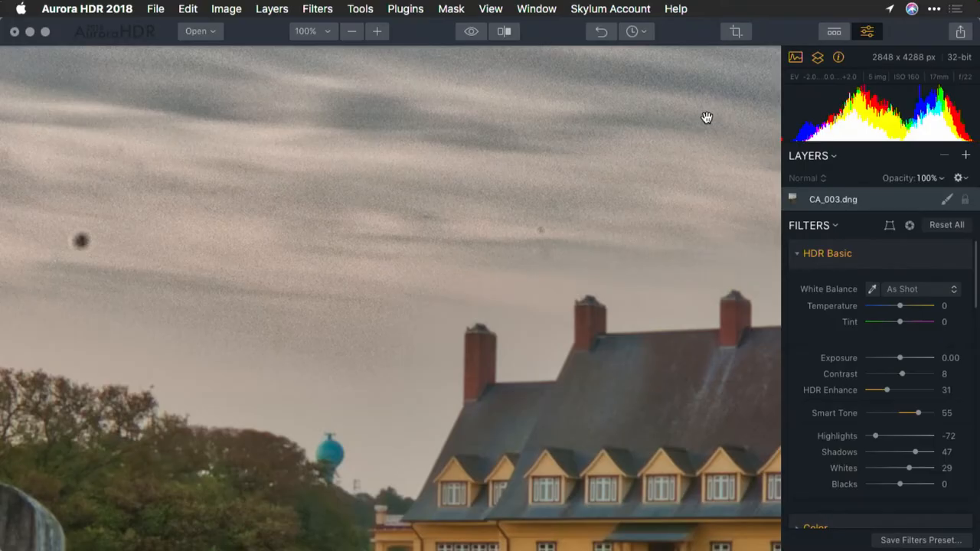
- Open the Plugins menu to send the photo to Luminar
{"action": "left_click", "coordinate": [405, 8]}
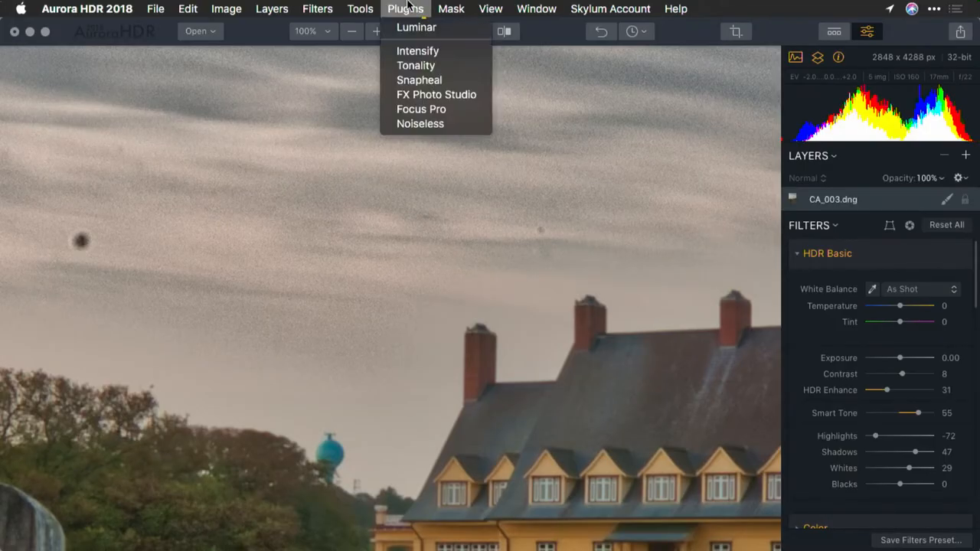
{"action": "mouse_move", "coordinate": [417, 26]}
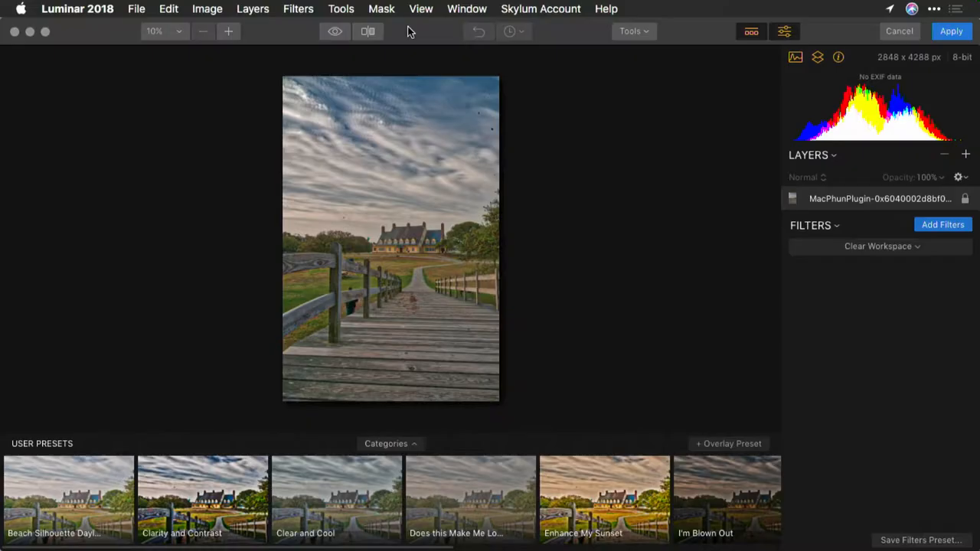
{"action": "mouse_move", "coordinate": [774, 128]}
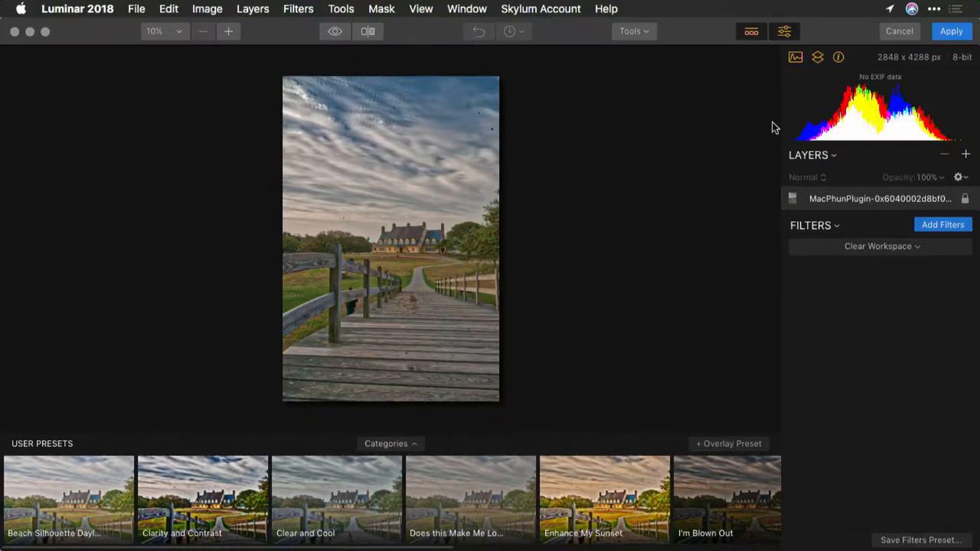
{"action": "mouse_move", "coordinate": [660, 452]}
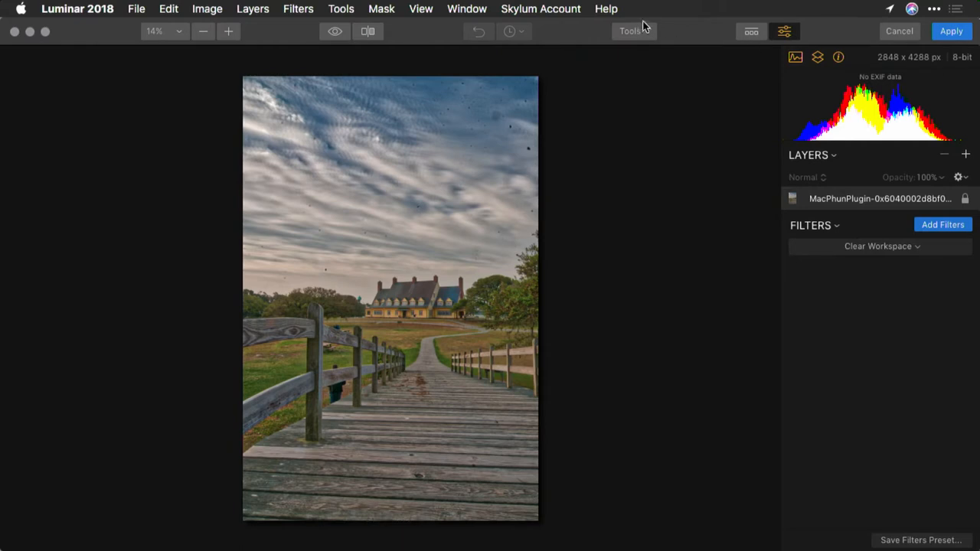
- Open the Tools dropdown in Luminar to pick the Erase tool
{"action": "left_click", "coordinate": [632, 31]}
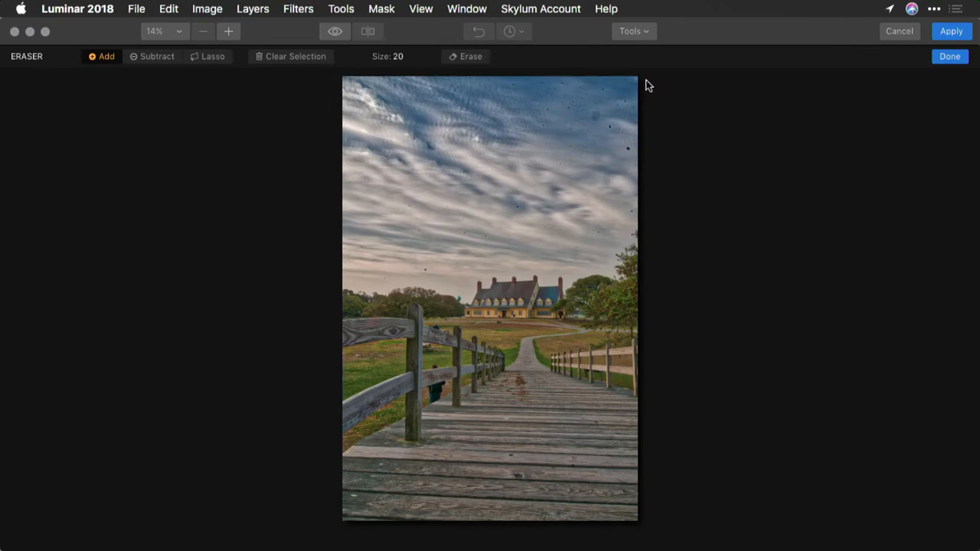
{"action": "mouse_move", "coordinate": [430, 85]}
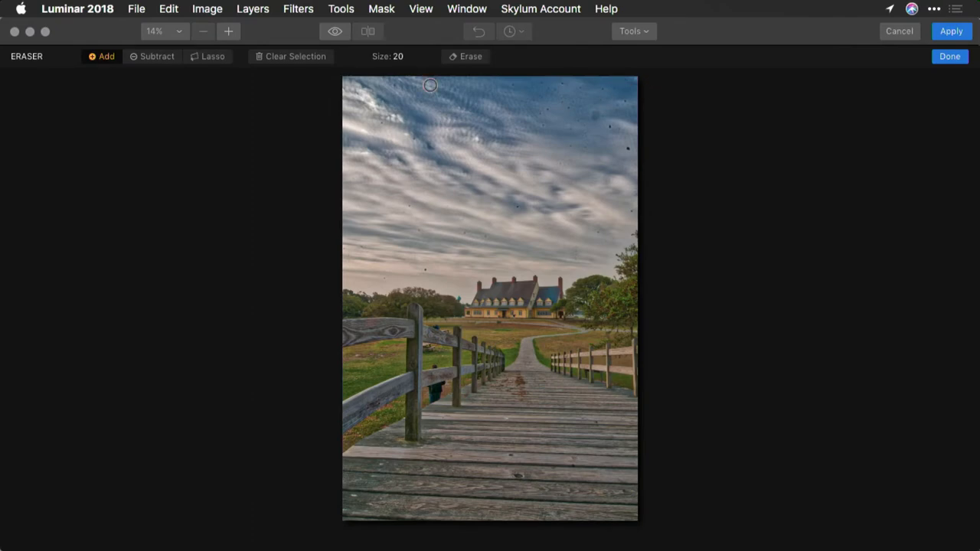
- Zoom to actual pixel size, enlarge the erase brush, and paint over the sky dust spot
{"action": "left_click", "coordinate": [228, 31]}
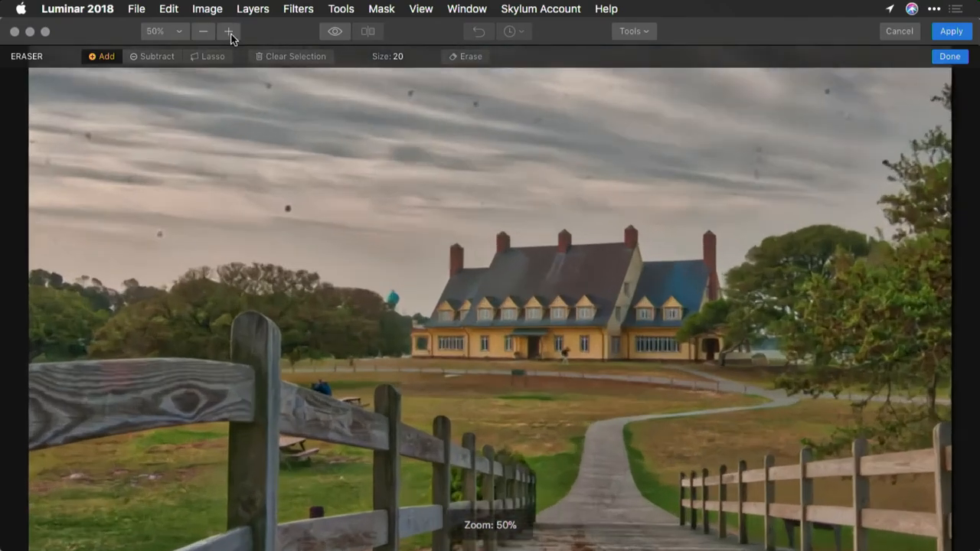
{"action": "left_click", "coordinate": [228, 32]}
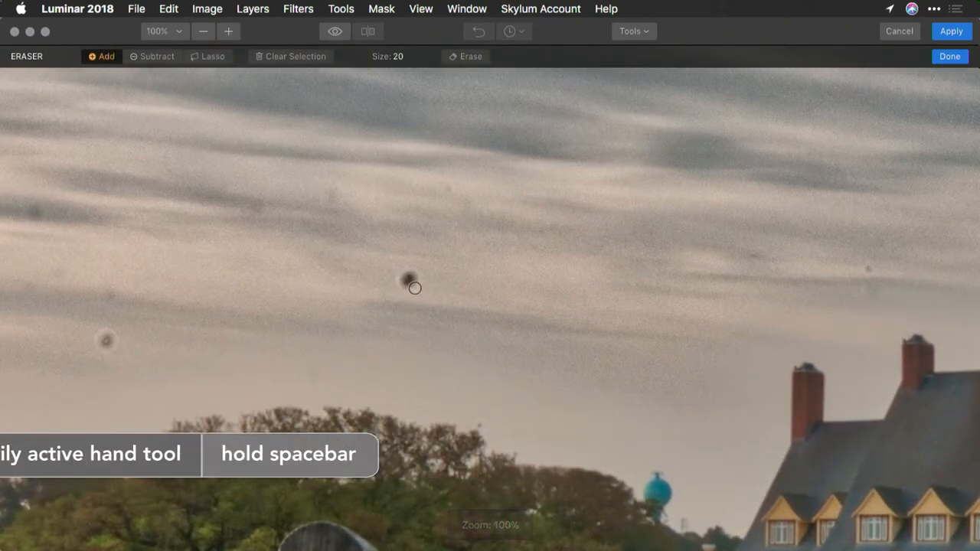
{"action": "key", "text": "]"}
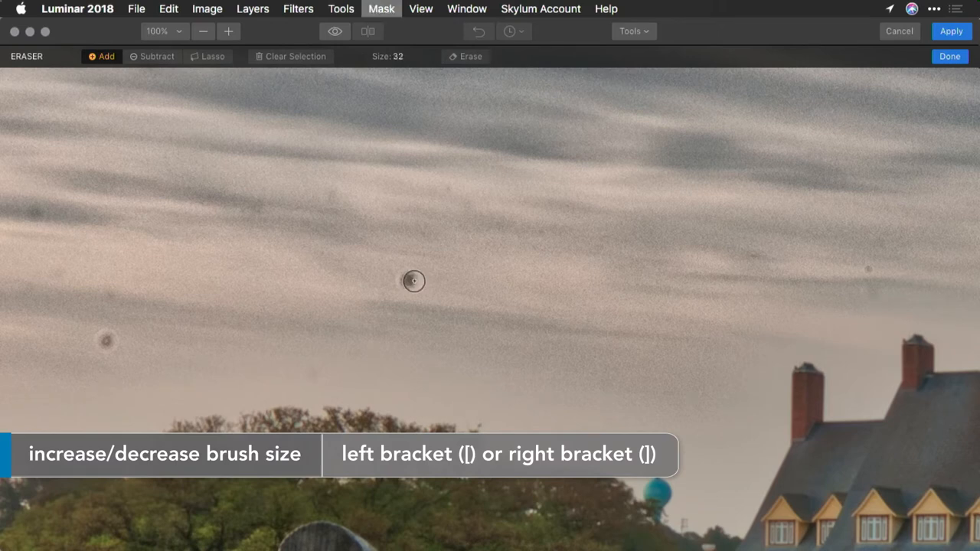
{"action": "key", "text": "]"}
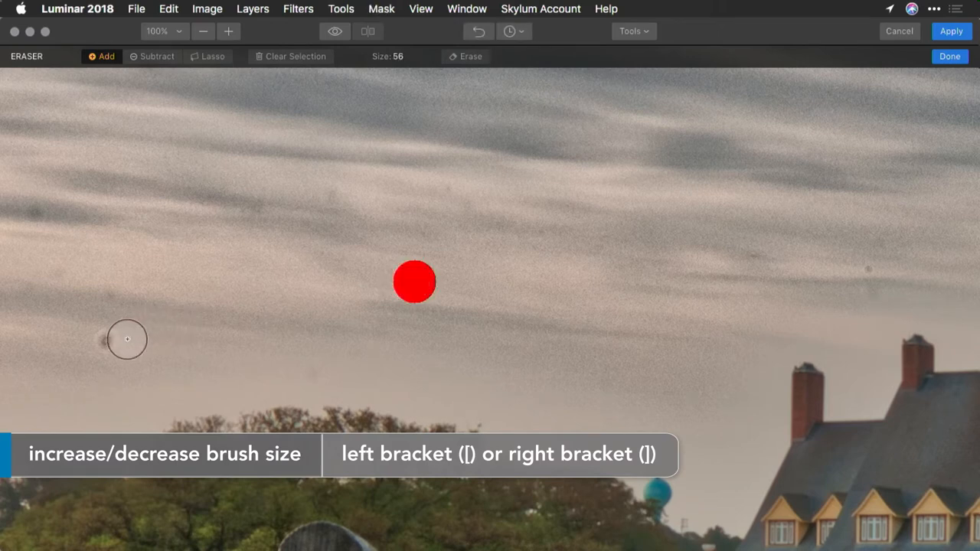
{"action": "left_click_drag", "start_coordinate": [128, 339], "coordinate": [57, 209]}
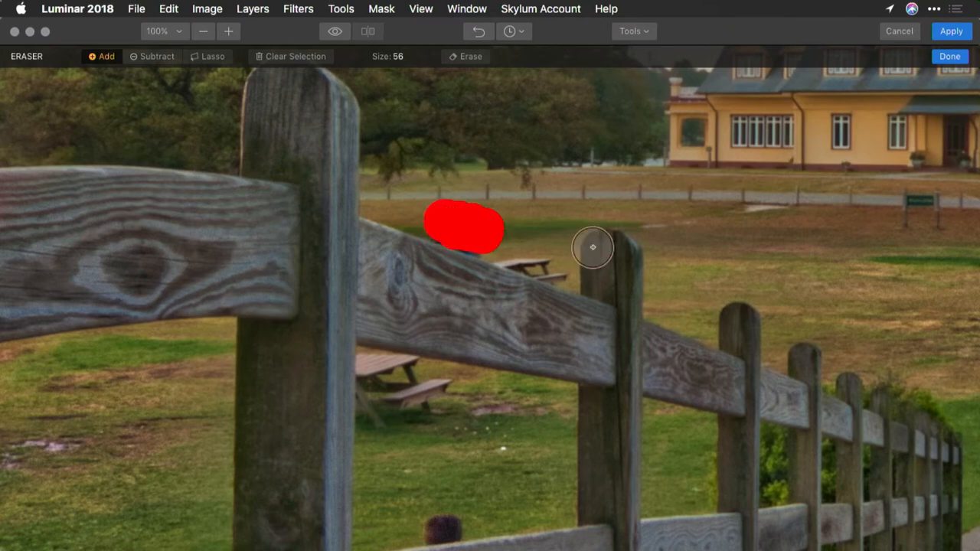
{"action": "mouse_move", "coordinate": [664, 270]}
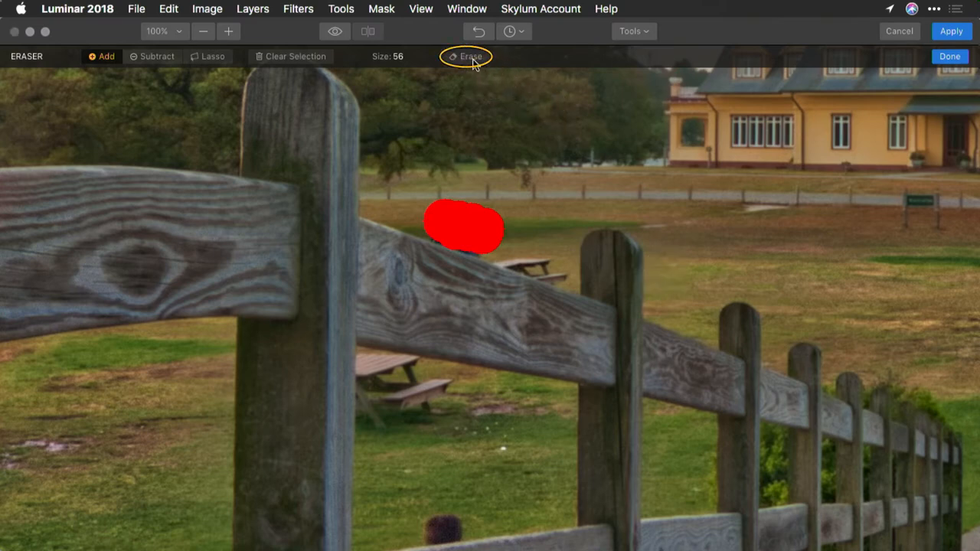
- Erase the painted areas and close the eraser with Done
{"action": "left_click", "coordinate": [465, 56]}
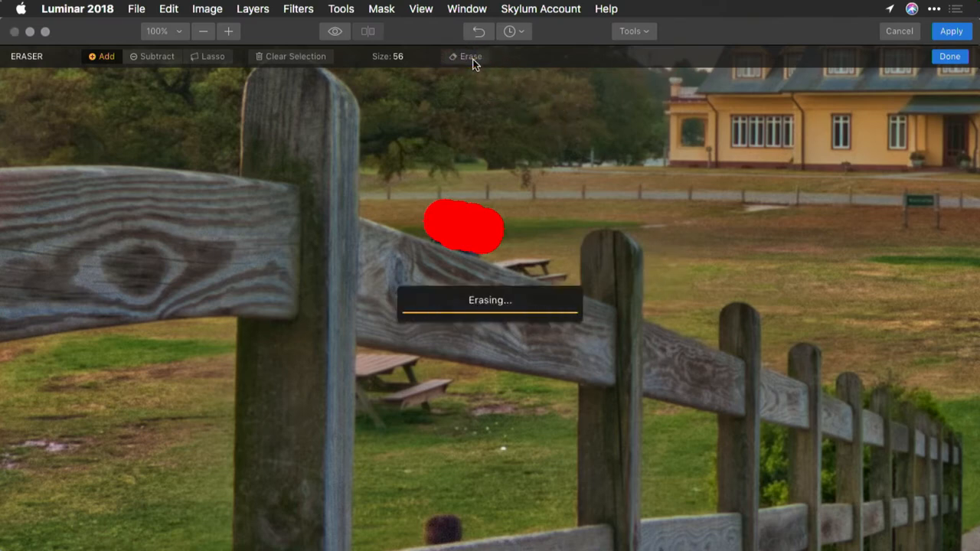
{"action": "mouse_move", "coordinate": [631, 207]}
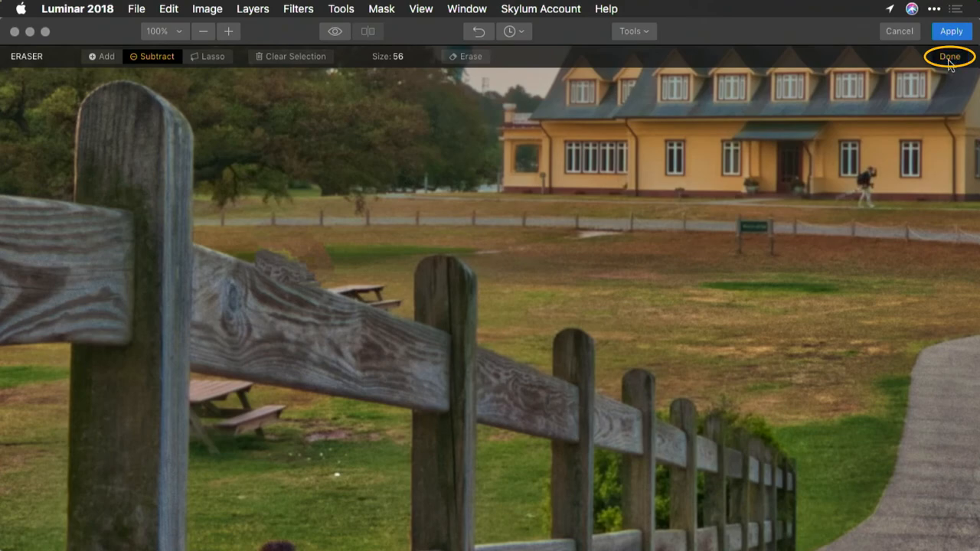
{"action": "left_click", "coordinate": [950, 56]}
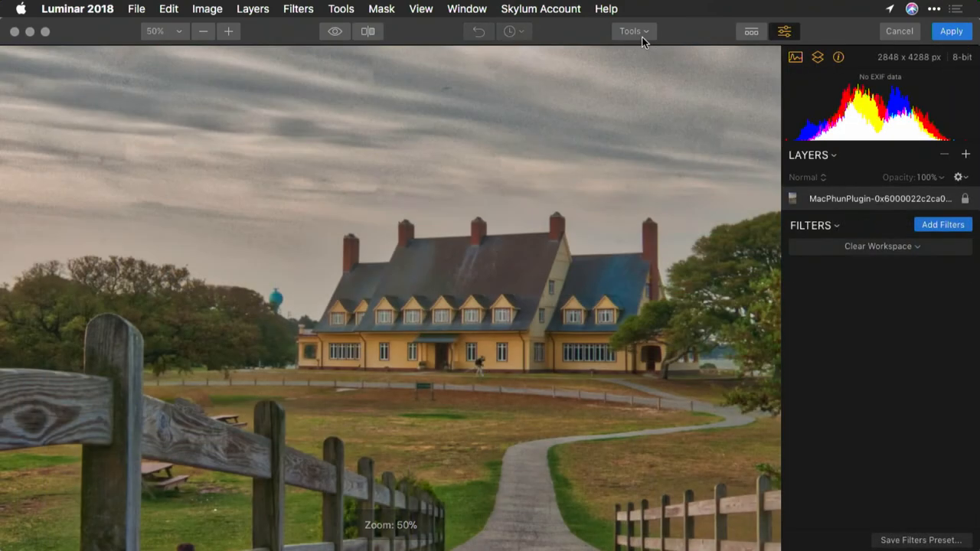
- Switch to the Clone & Stamp tool from the Tools dropdown
{"action": "left_click", "coordinate": [632, 32]}
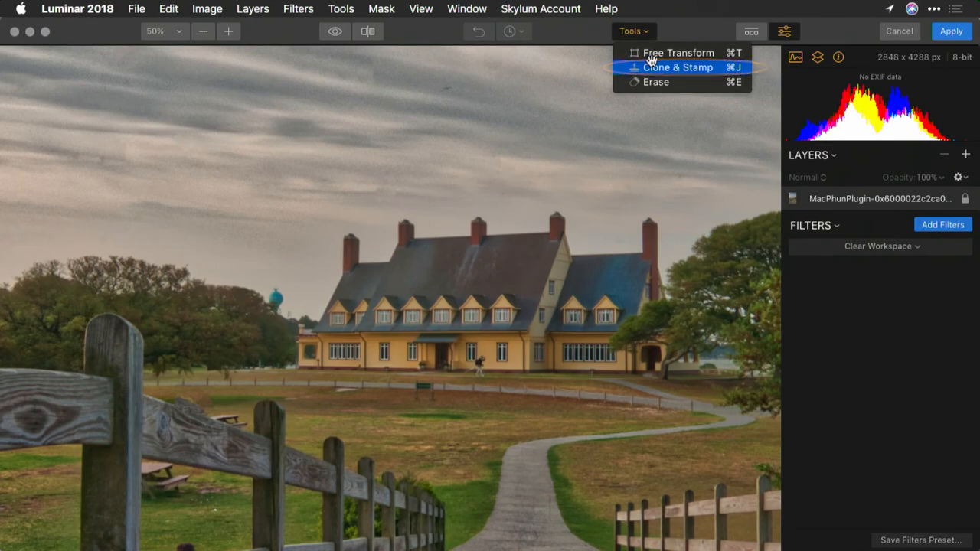
{"action": "left_click", "coordinate": [677, 68]}
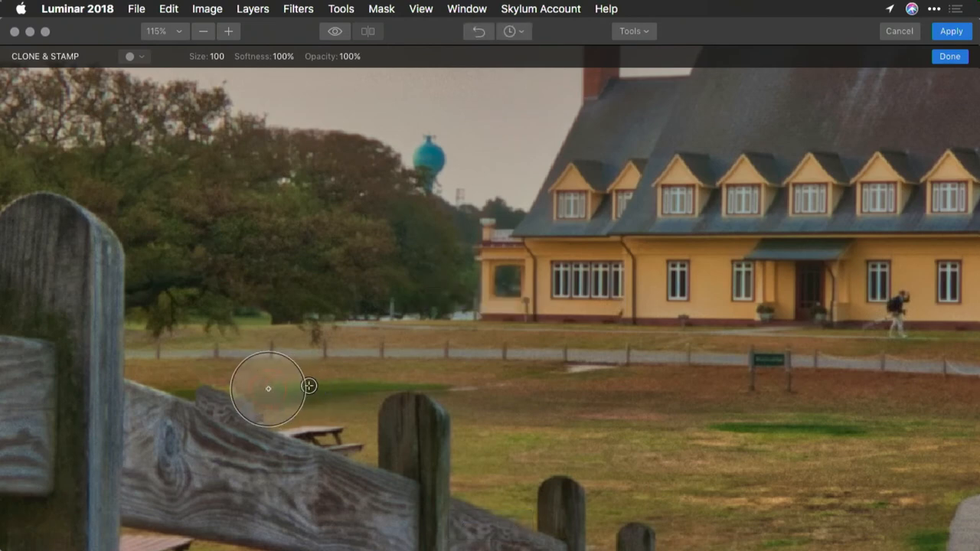
{"action": "mouse_move", "coordinate": [212, 395]}
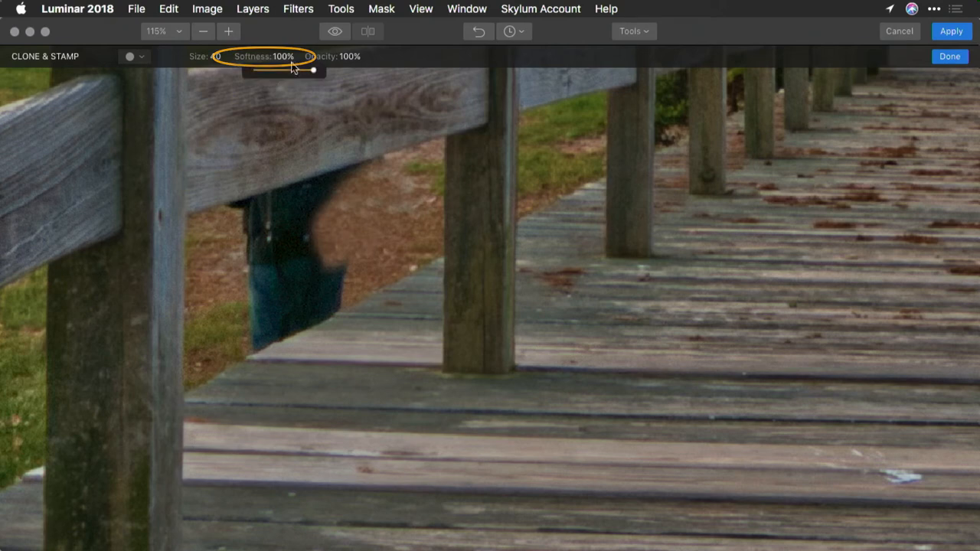
- Lower clone brush softness to 44%, clone over the figure, and zoom out to the whole photo
{"action": "left_click_drag", "start_coordinate": [314, 69], "coordinate": [264, 69]}
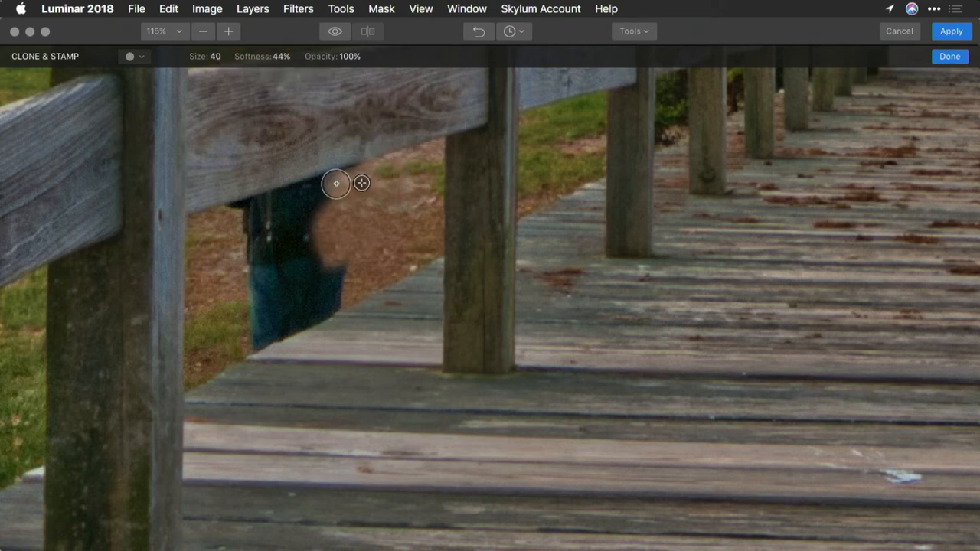
{"action": "mouse_move", "coordinate": [306, 187]}
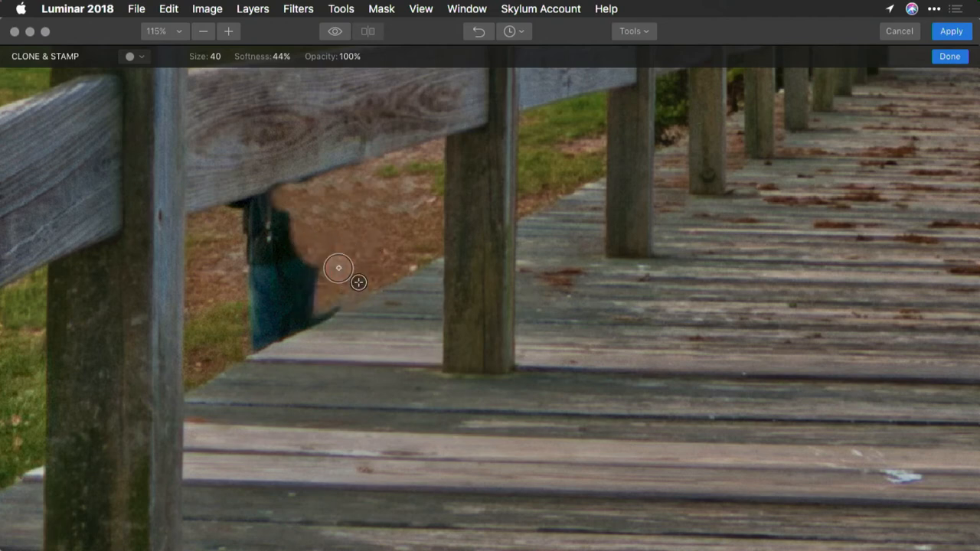
{"action": "mouse_move", "coordinate": [234, 218]}
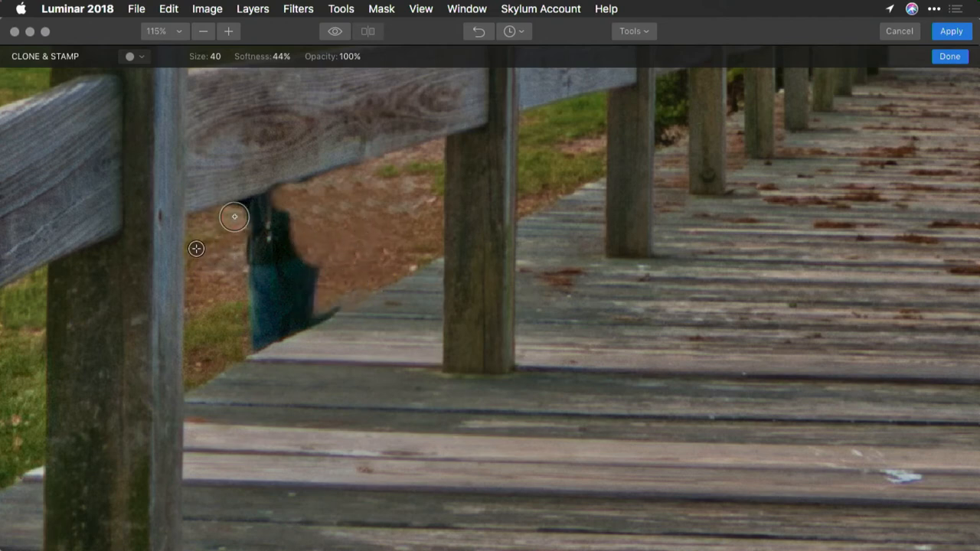
{"action": "mouse_move", "coordinate": [265, 202]}
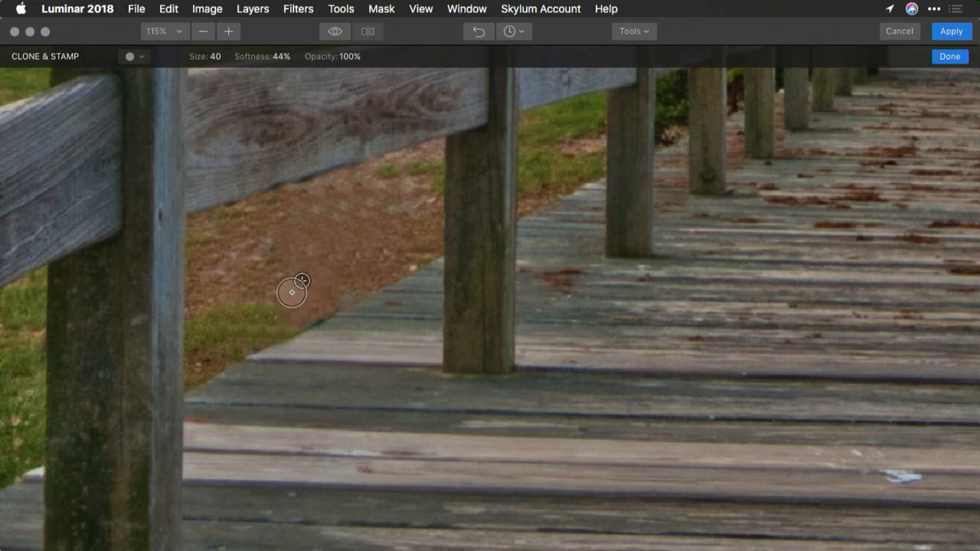
{"action": "left_click", "coordinate": [203, 32]}
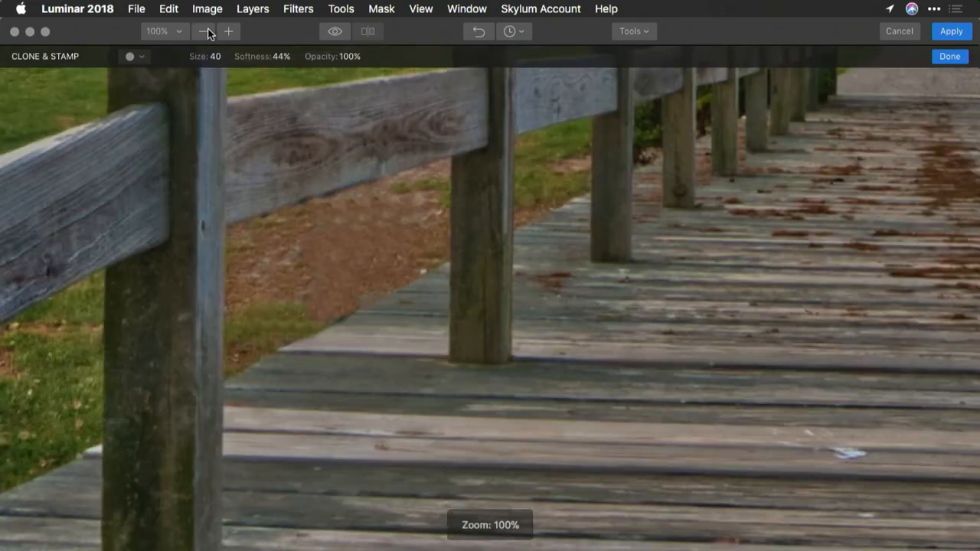
{"action": "left_click", "coordinate": [204, 32]}
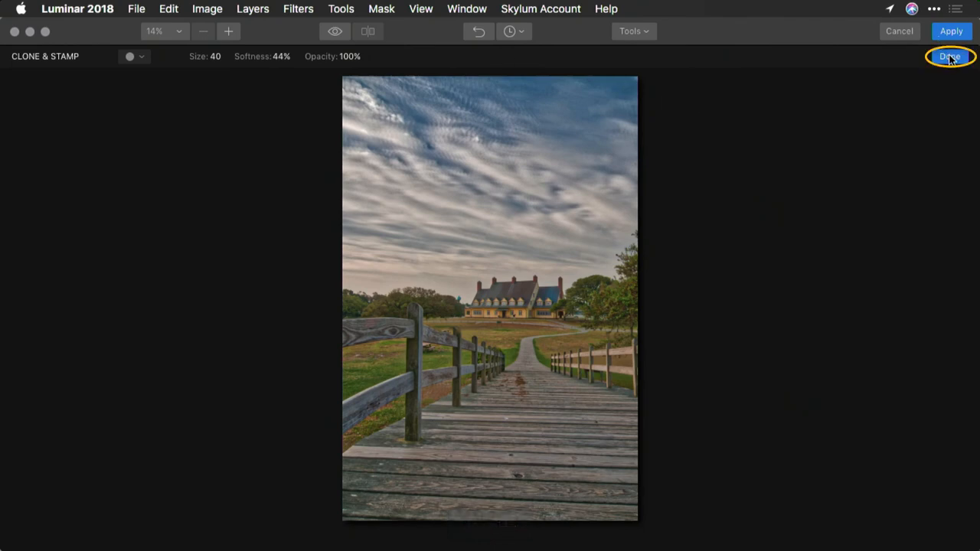
- Finish Clone & Stamp and apply the retouched photo back to Aurora HDR
{"action": "left_click", "coordinate": [950, 56]}
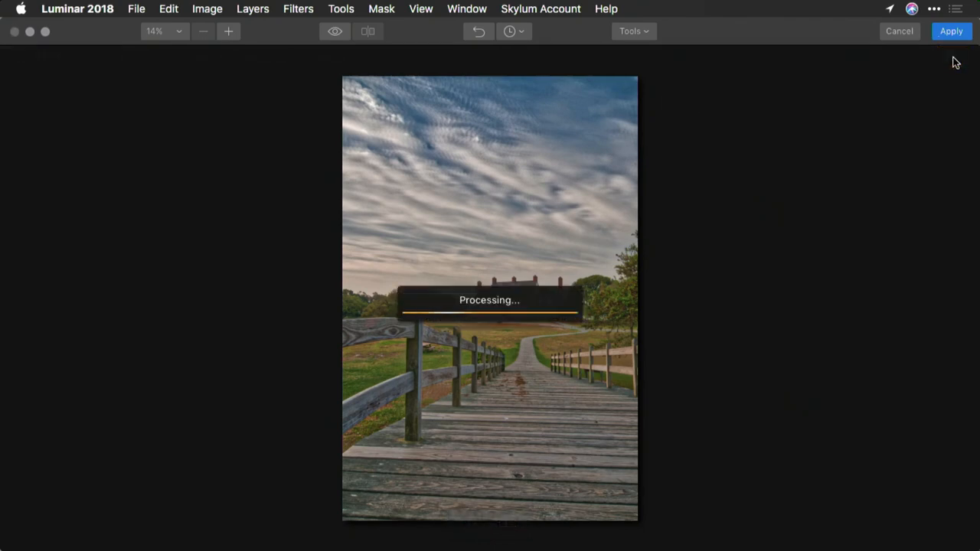
{"action": "left_click", "coordinate": [951, 31]}
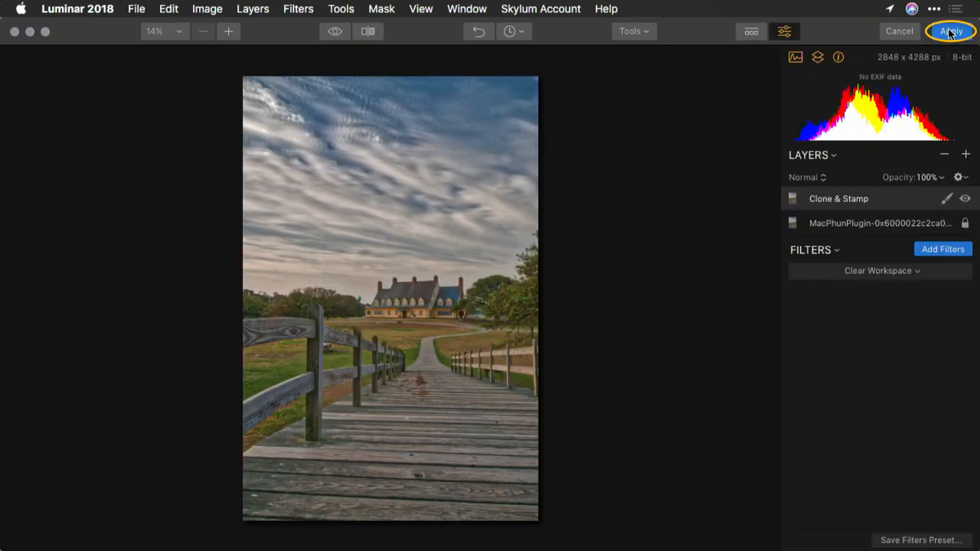
{"action": "left_click", "coordinate": [950, 31]}
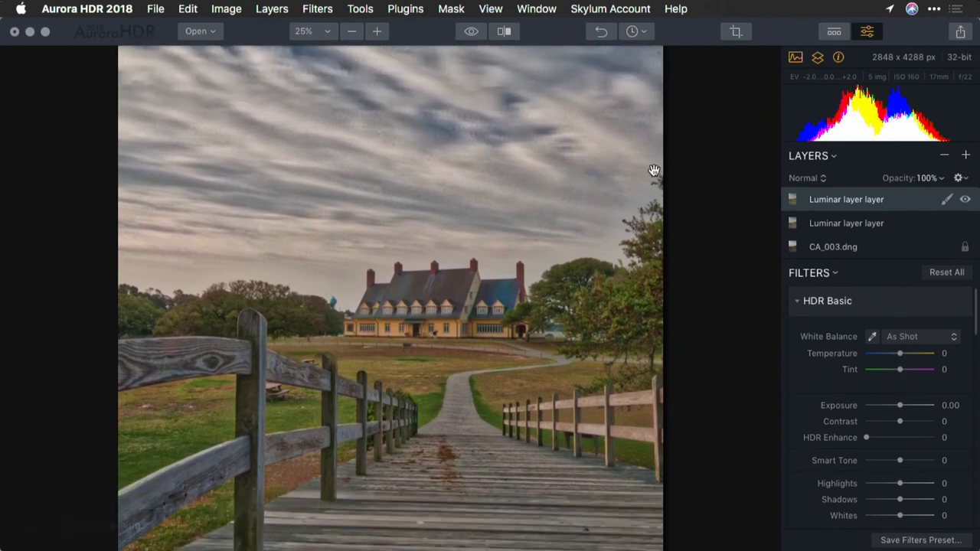
- Zoom to fit and open the mask menu on the top Luminar layer
{"action": "left_click", "coordinate": [352, 32]}
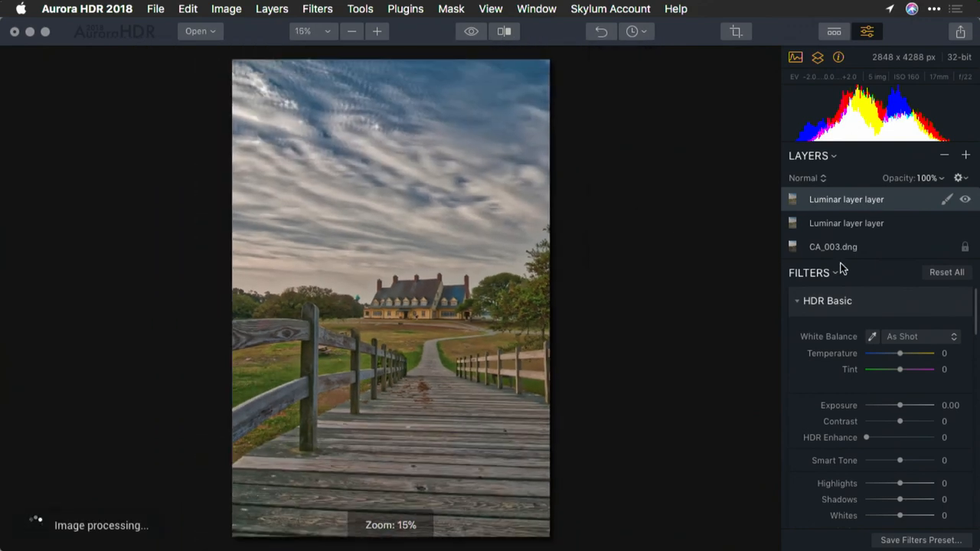
{"action": "mouse_move", "coordinate": [668, 124]}
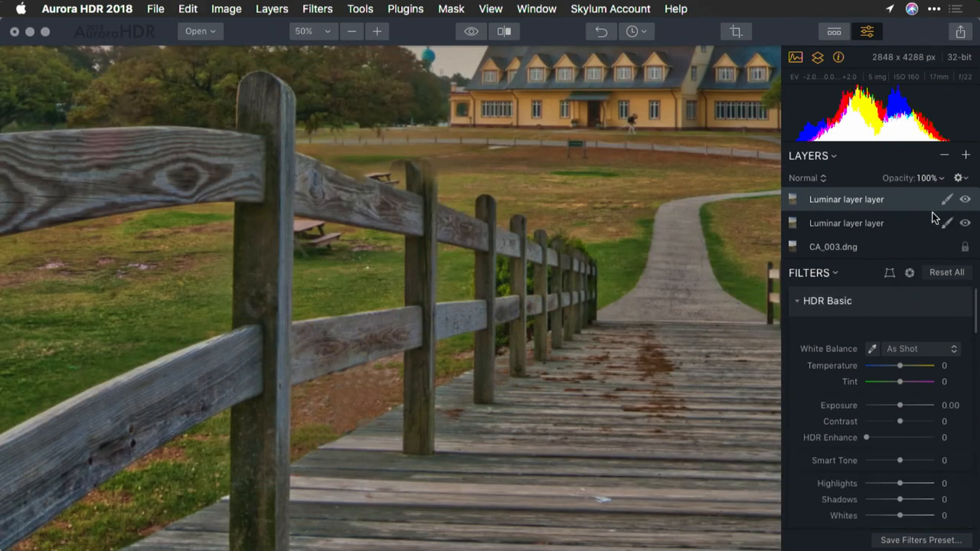
{"action": "mouse_move", "coordinate": [448, 203]}
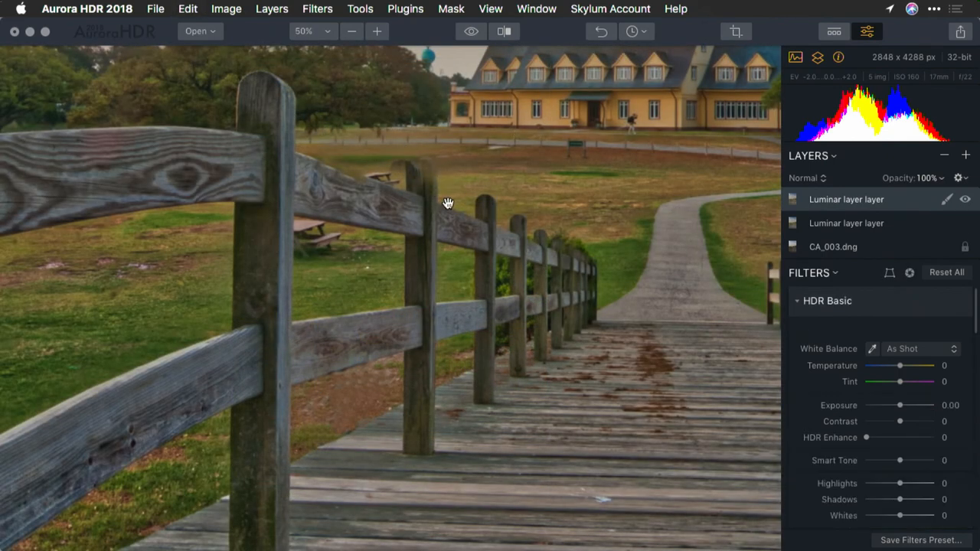
{"action": "mouse_move", "coordinate": [469, 222]}
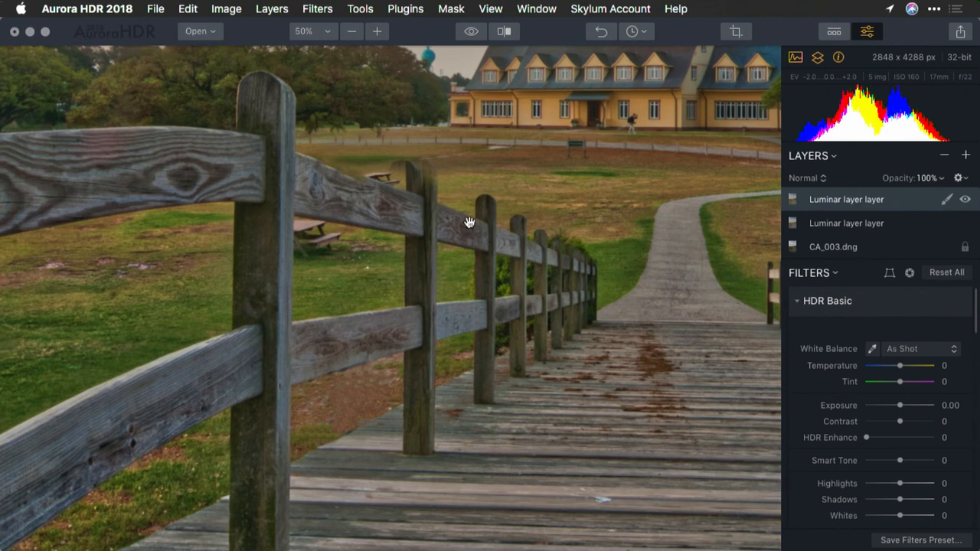
{"action": "mouse_move", "coordinate": [965, 199]}
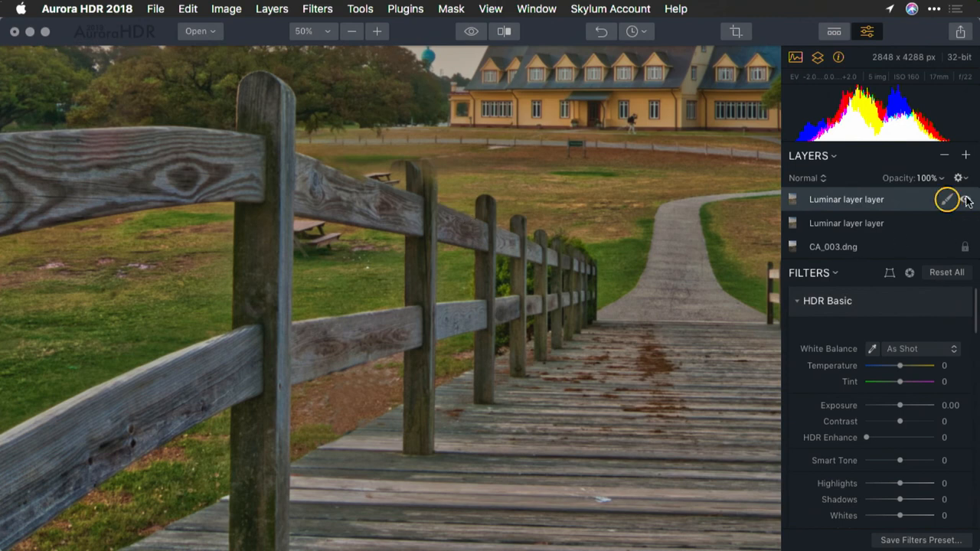
{"action": "left_click", "coordinate": [948, 199]}
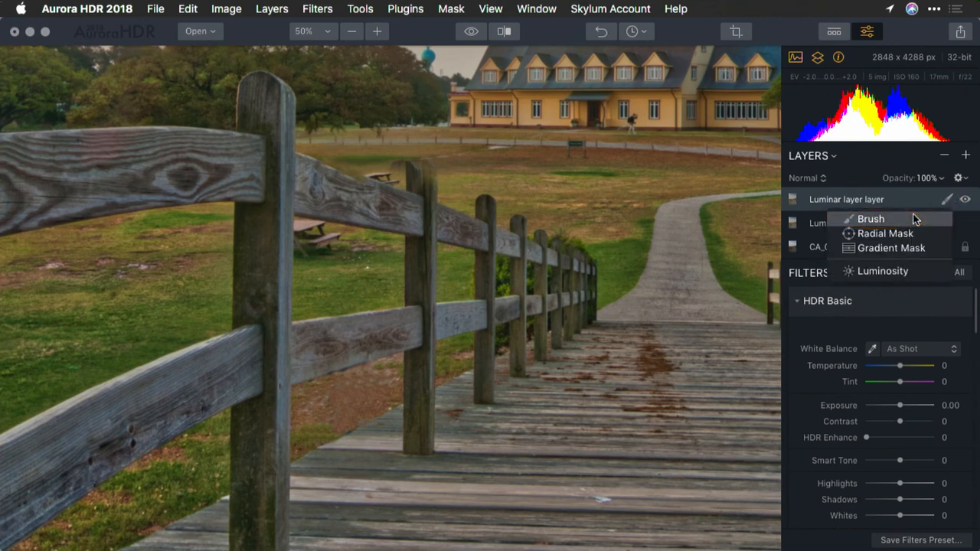
- Add a brush mask to the top Luminar layer and zoom out to the whole photo
{"action": "left_click", "coordinate": [870, 219]}
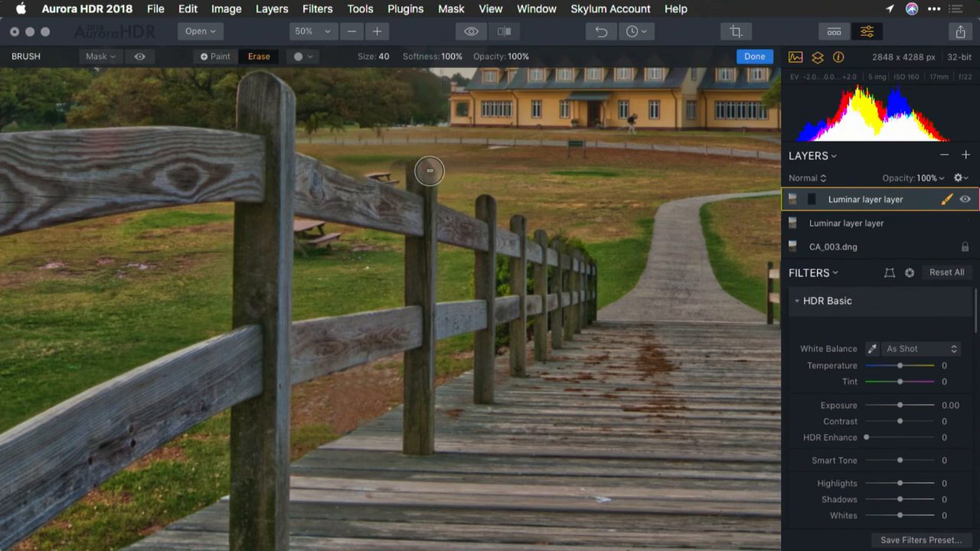
{"action": "mouse_move", "coordinate": [414, 167]}
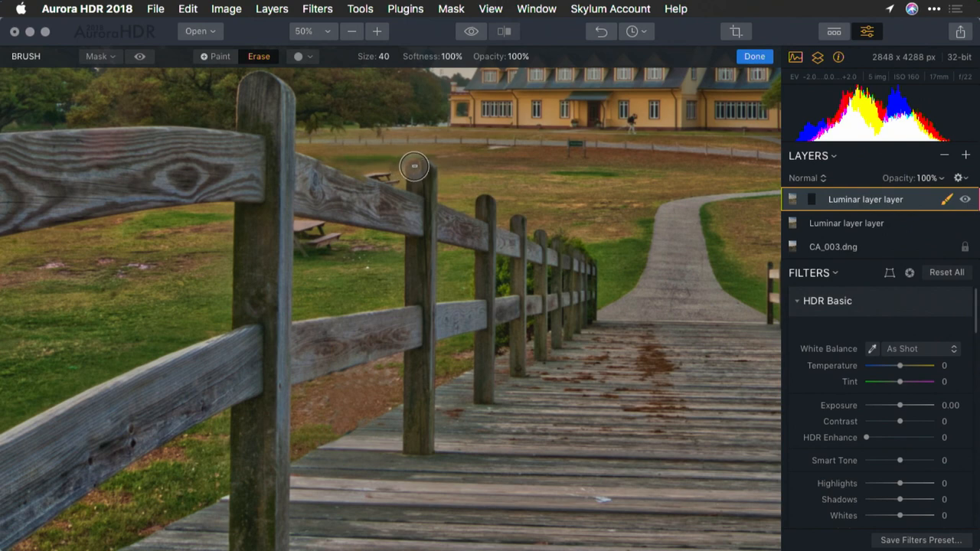
{"action": "mouse_move", "coordinate": [425, 169]}
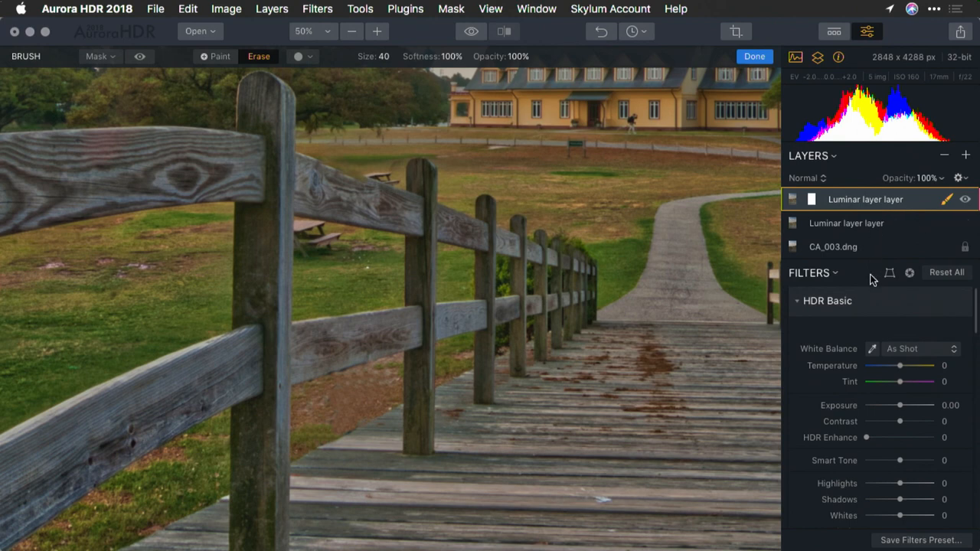
{"action": "mouse_move", "coordinate": [846, 240]}
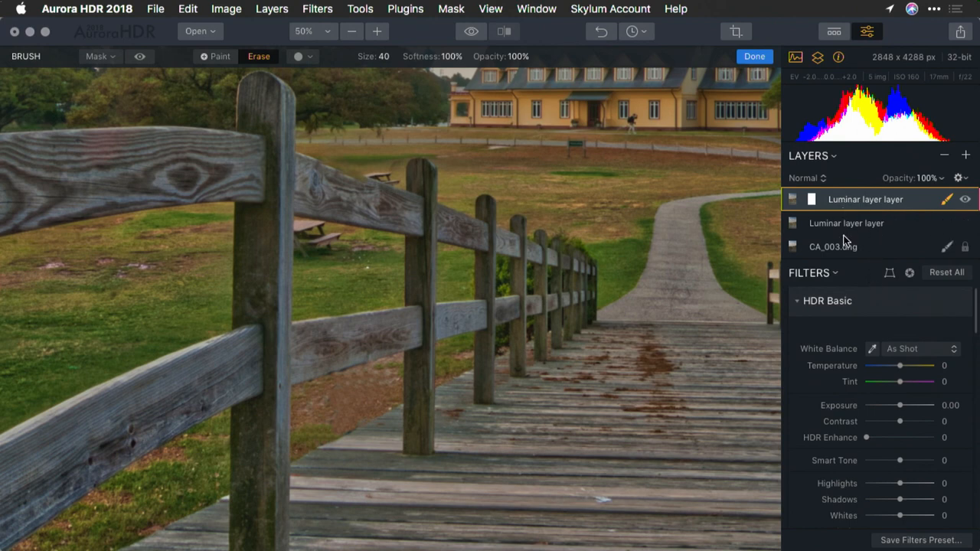
{"action": "mouse_move", "coordinate": [427, 113]}
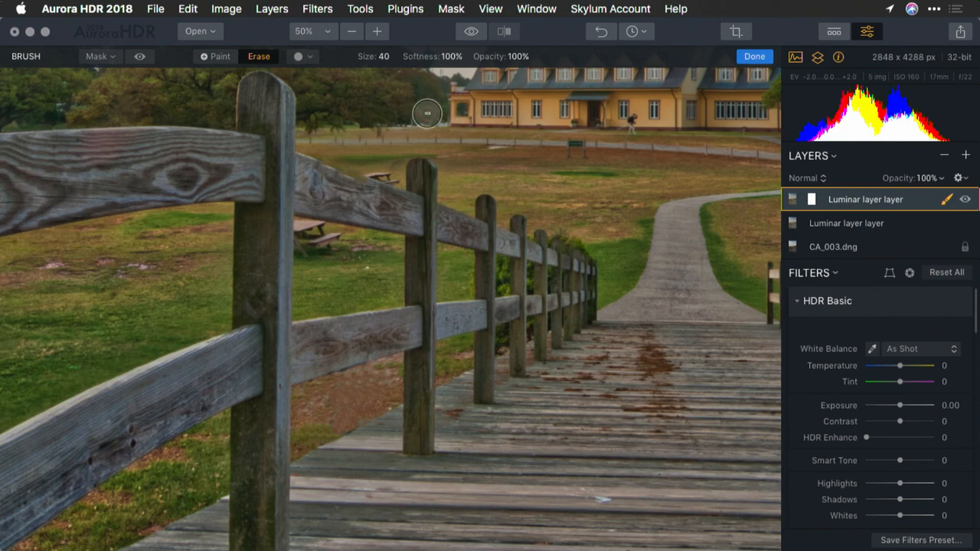
{"action": "mouse_move", "coordinate": [342, 39]}
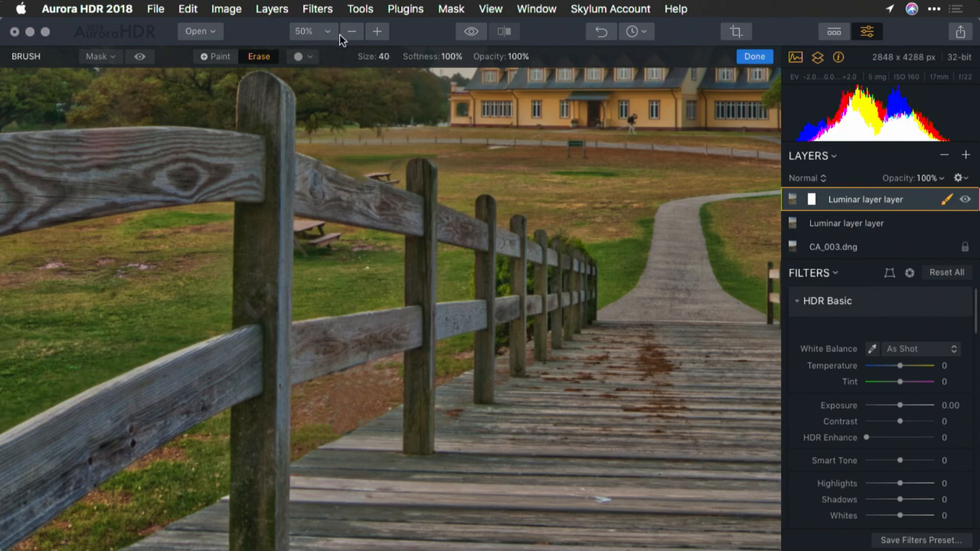
{"action": "left_click", "coordinate": [351, 31]}
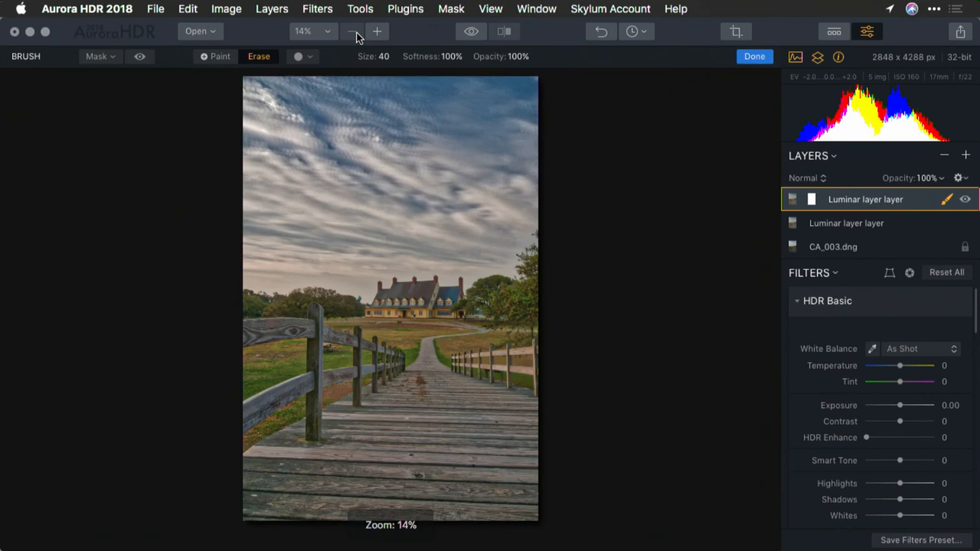
{"action": "mouse_move", "coordinate": [397, 401]}
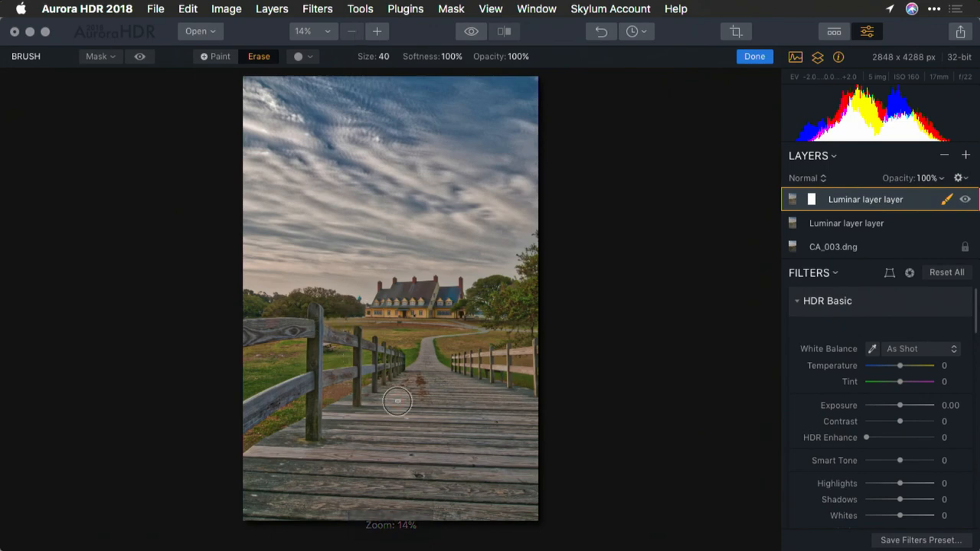